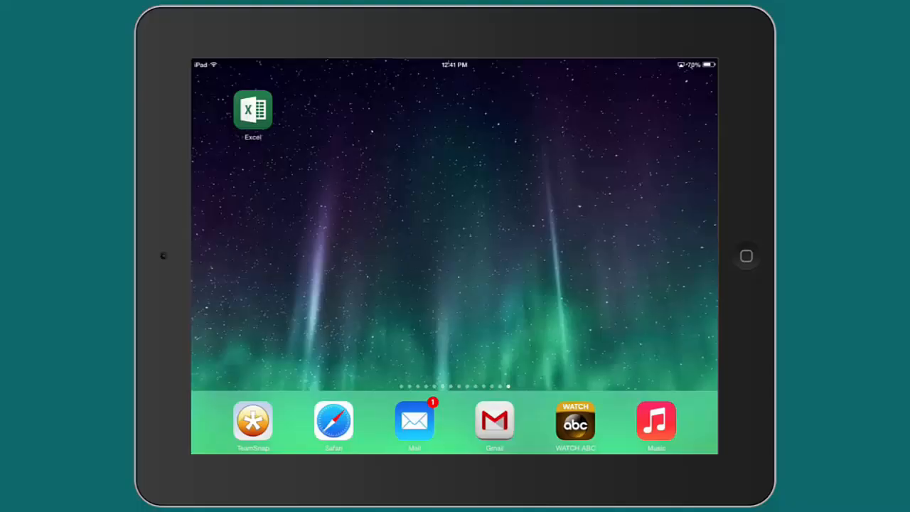
- Launch Excel and open the Monthly Income workbook from OneDrive - Personal
click(253, 111)
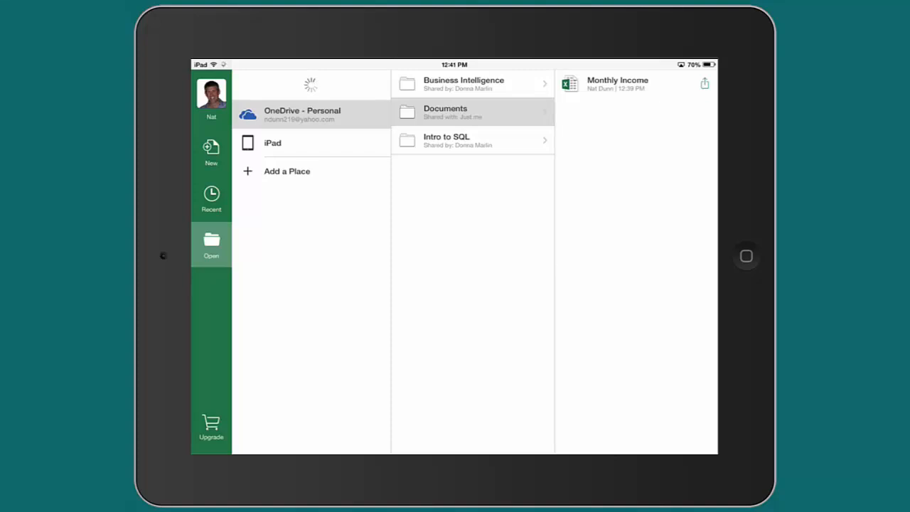
drag(401, 221, 555, 97)
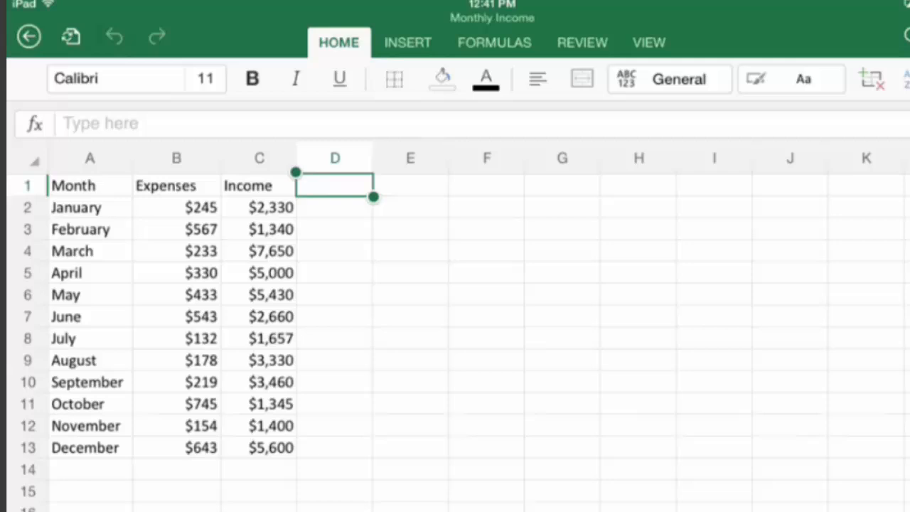
- Select the Month, Expenses and Income data range A1:C13
click(89, 185)
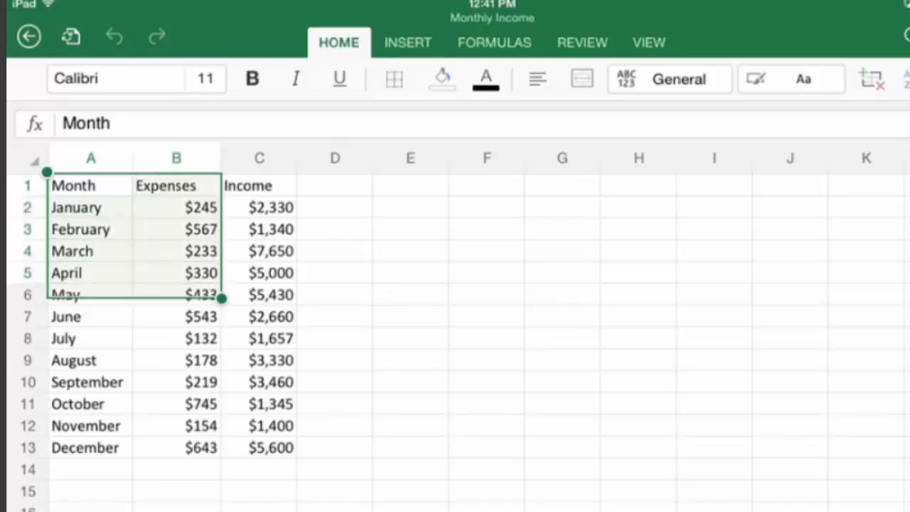
drag(221, 299, 296, 458)
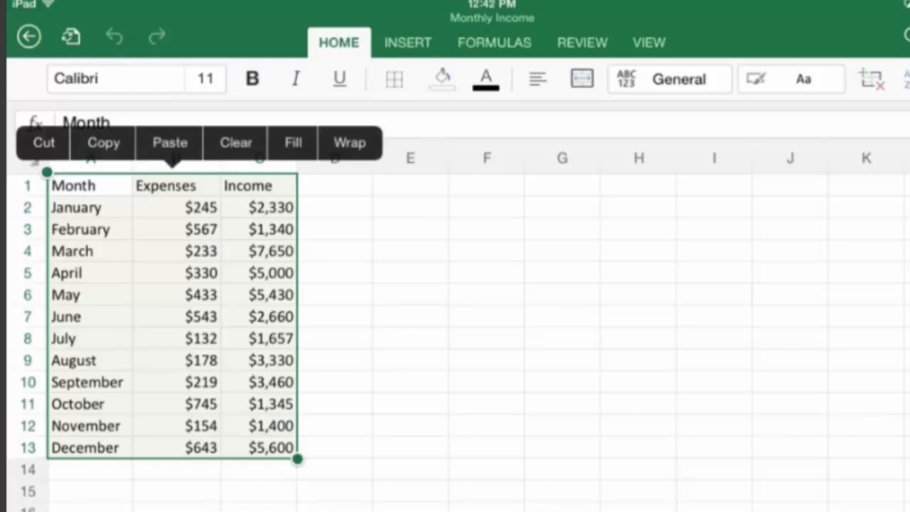
- Convert the selected A1:C13 range into a table with filter headers via Insert > Table
click(406, 42)
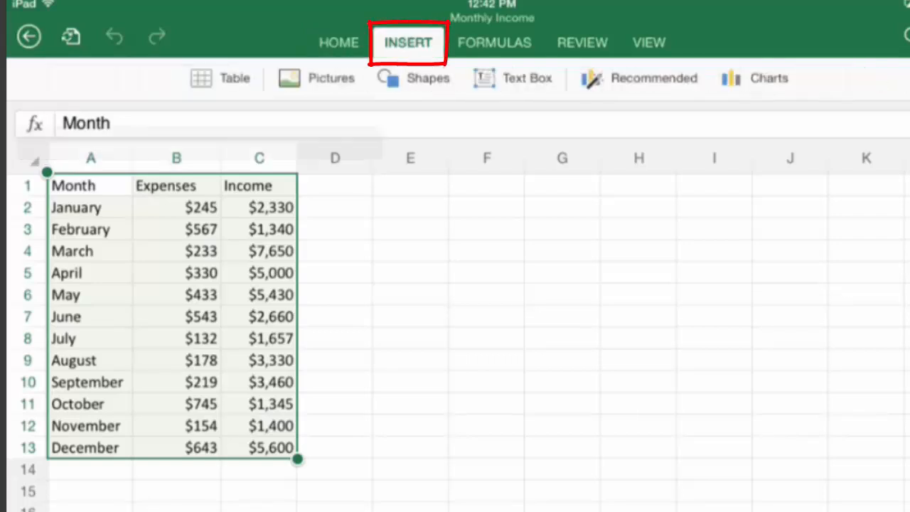
click(406, 43)
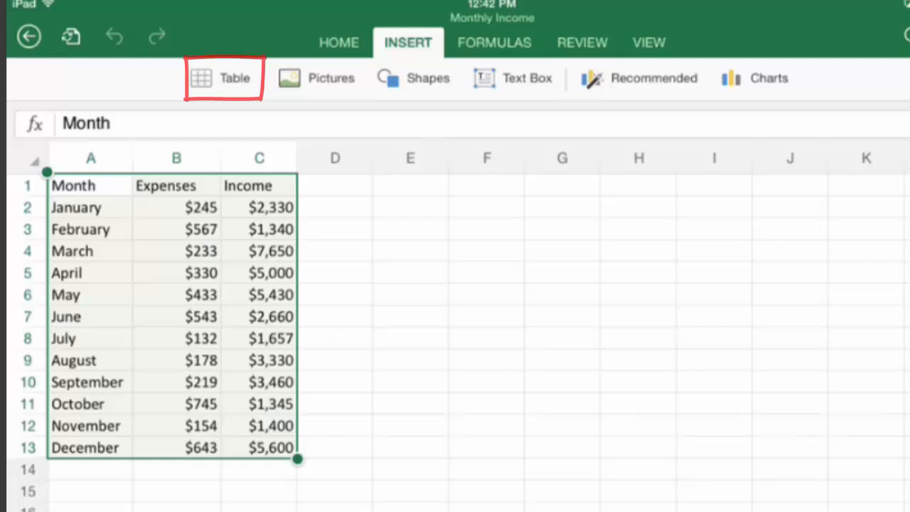
click(223, 77)
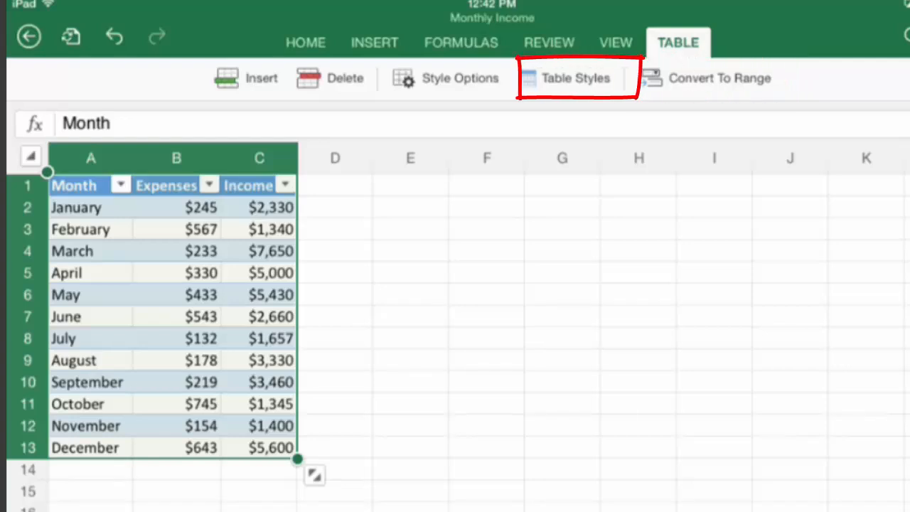
- Apply the orange Medium banded table style in place of the default blue
click(576, 78)
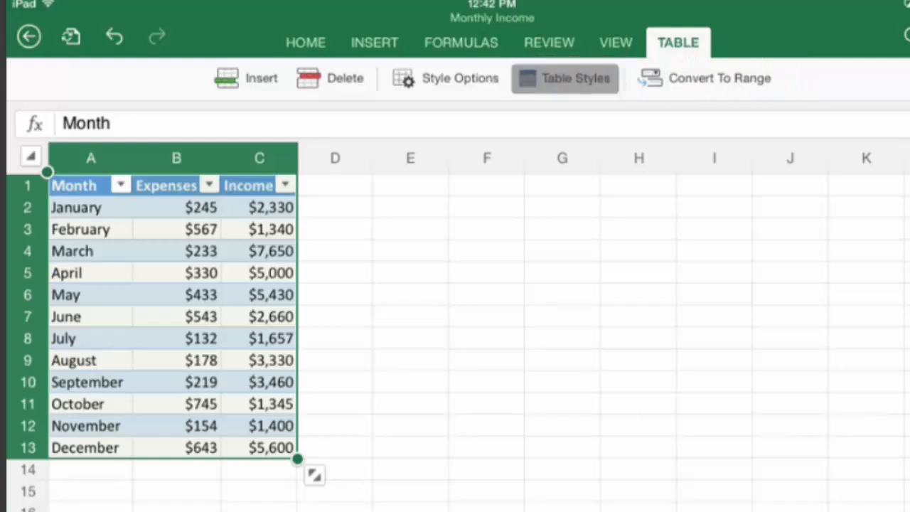
click(564, 78)
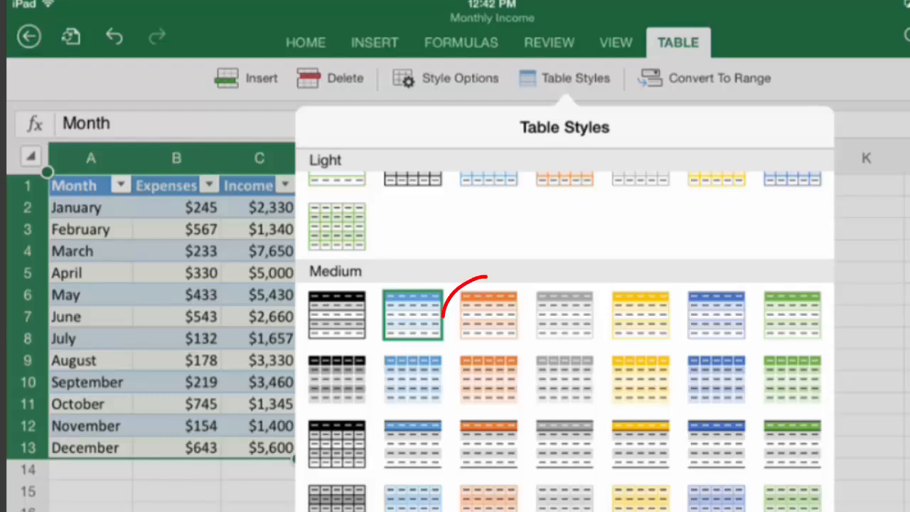
click(487, 315)
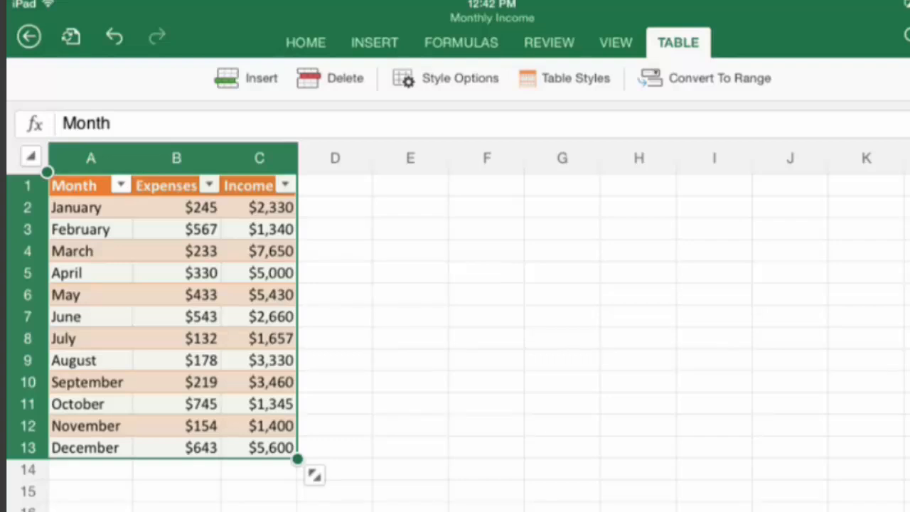
- Sort the table descending by Expenses, then descending by Income so March's $7,650 leads
click(209, 185)
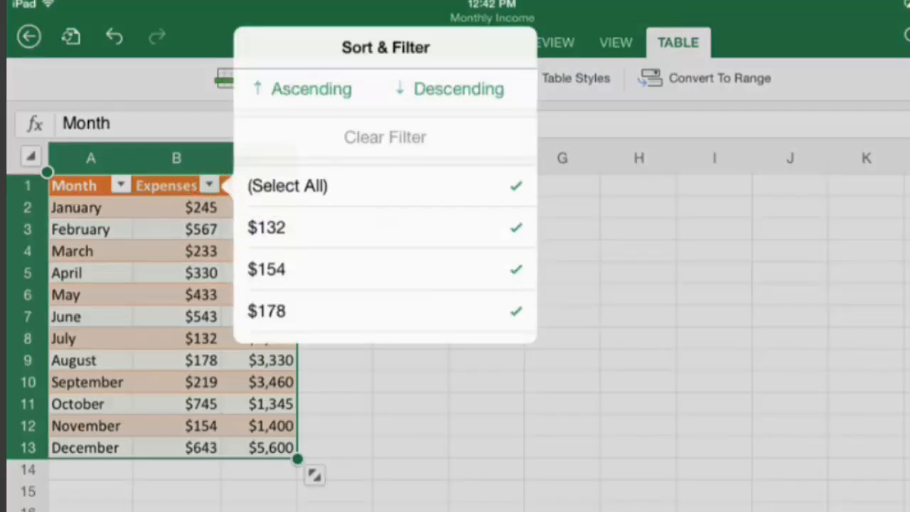
click(458, 88)
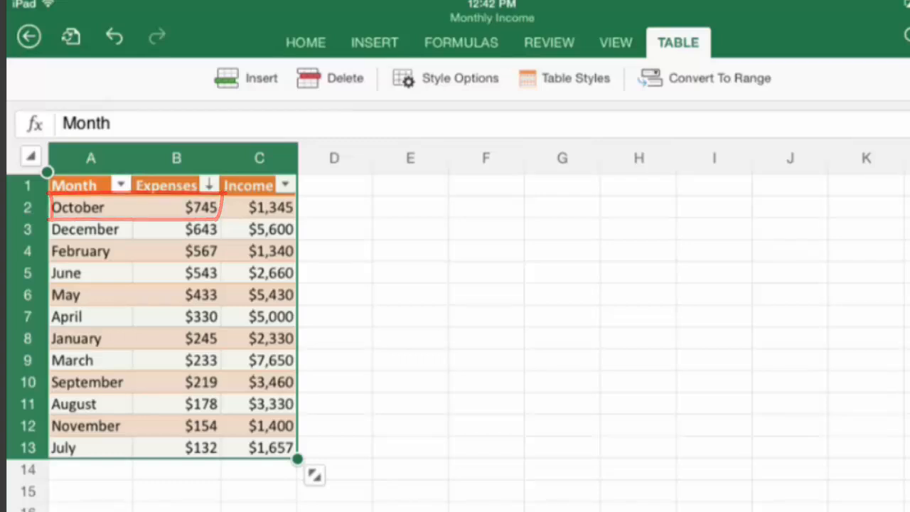
click(284, 184)
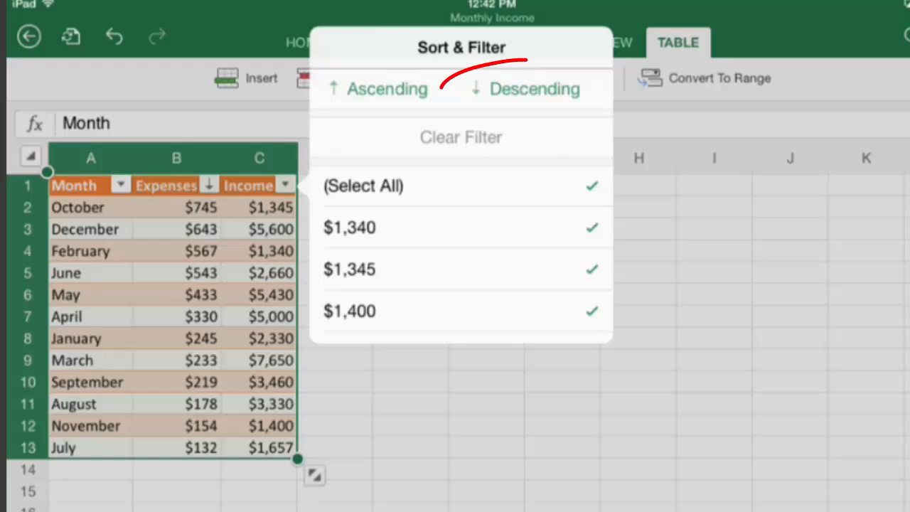
click(535, 88)
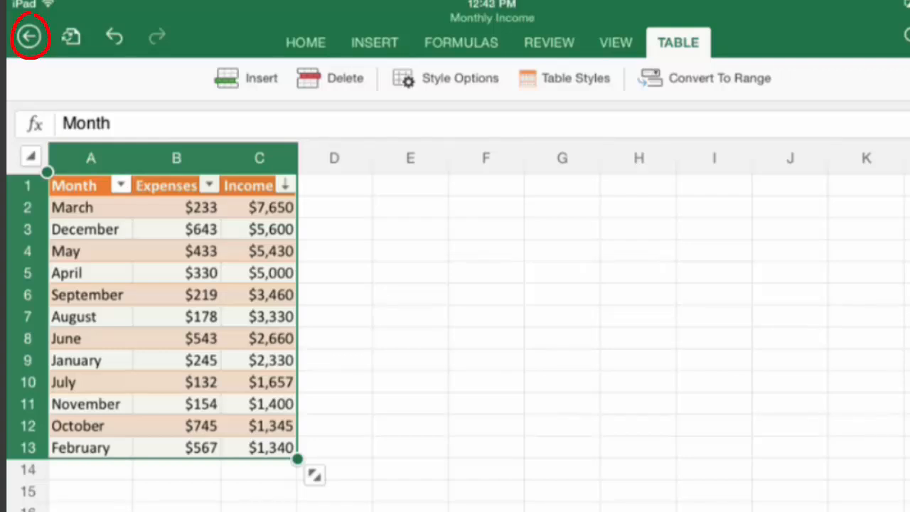
- Close the workbook to the OneDrive file list and start reopening Monthly Income
click(28, 37)
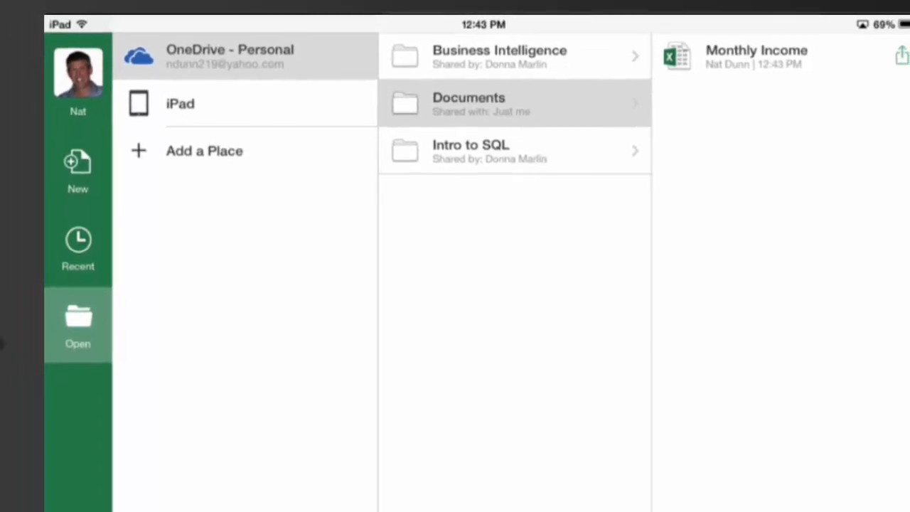
click(756, 57)
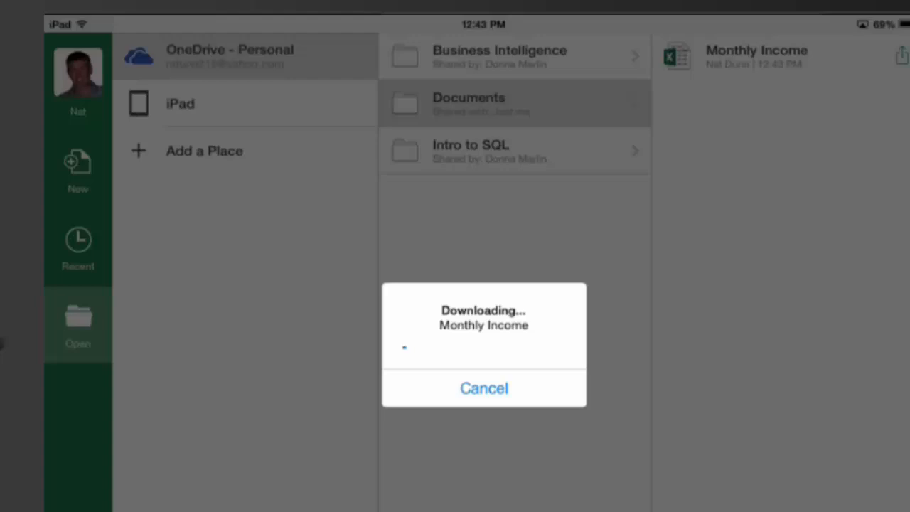